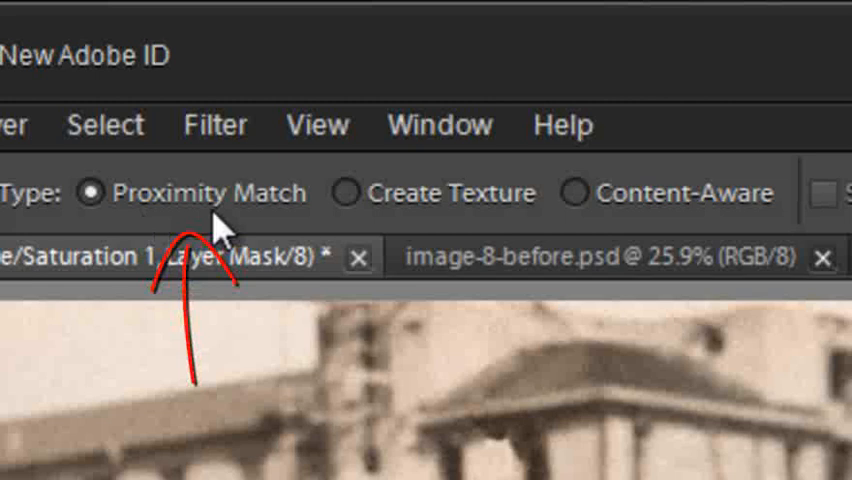
{"action": "mouse_move", "coordinate": [420, 230]}
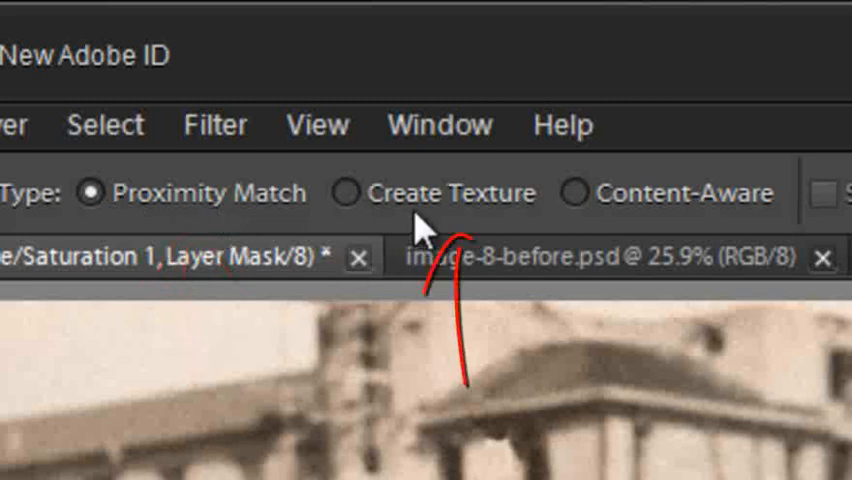
{"action": "mouse_move", "coordinate": [420, 224]}
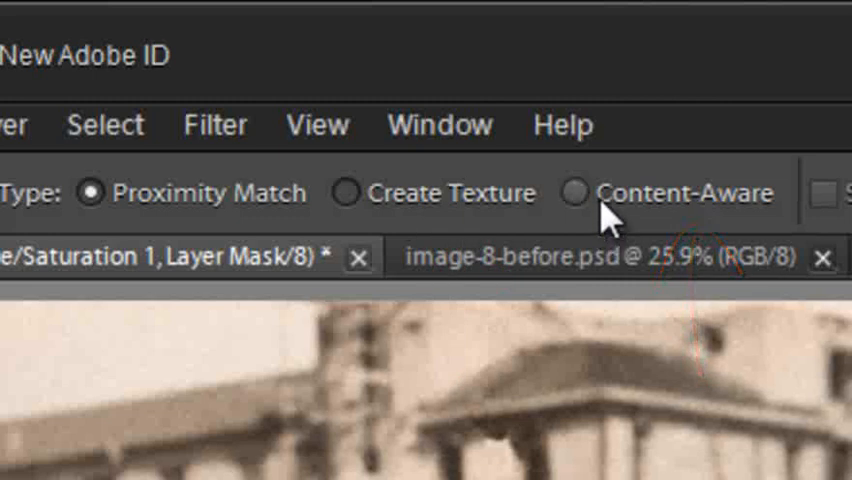
- Set the Spot Healing Brush type to Content-Aware in the options bar
{"action": "left_click", "coordinate": [578, 192]}
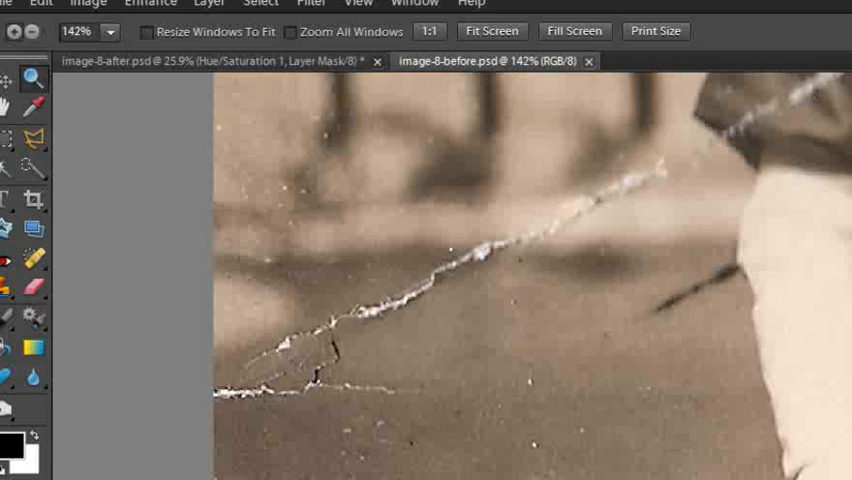
{"action": "mouse_move", "coordinate": [56, 264]}
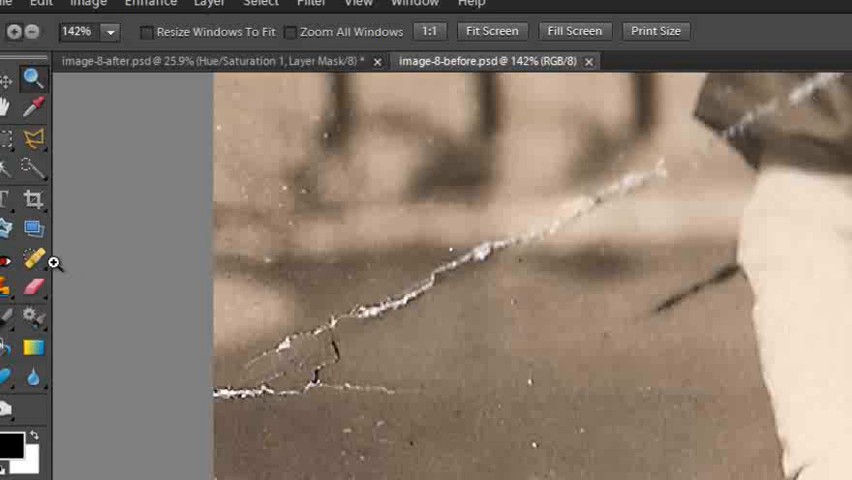
- Select the Spot Healing Brush and adjust its size to 15 px with the bracket keys
{"action": "left_click", "coordinate": [32, 262]}
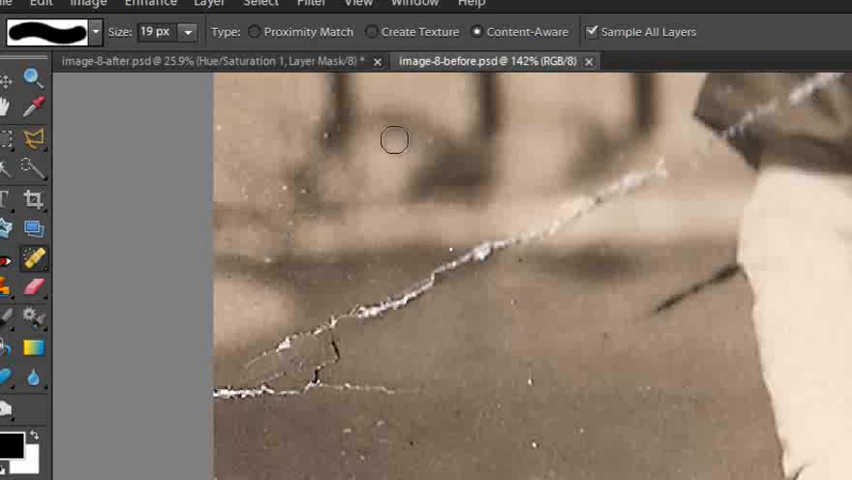
{"action": "mouse_move", "coordinate": [324, 142]}
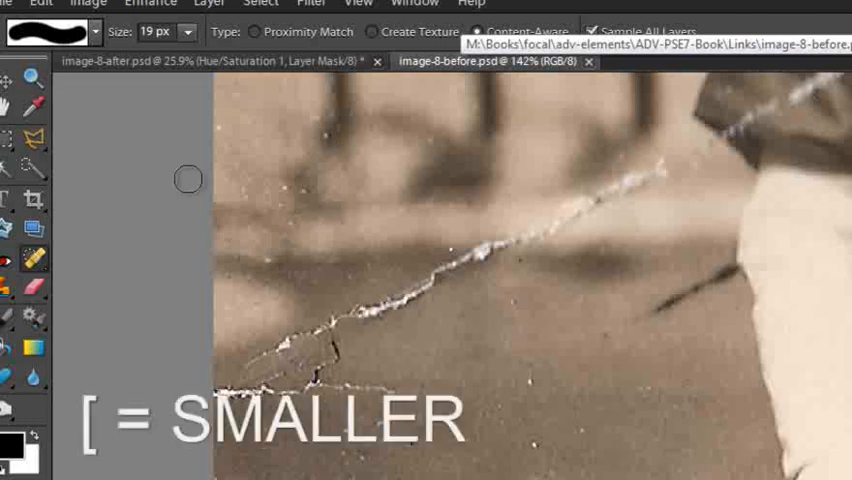
{"action": "key", "text": "["}
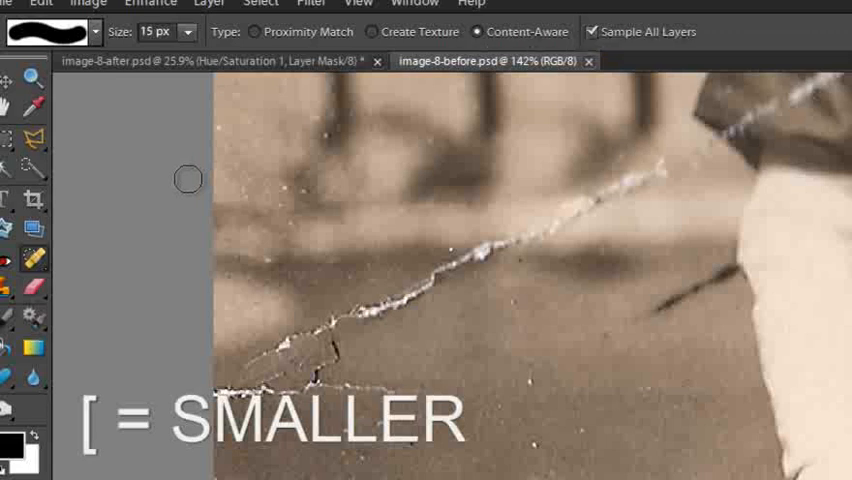
{"action": "key", "text": "["}
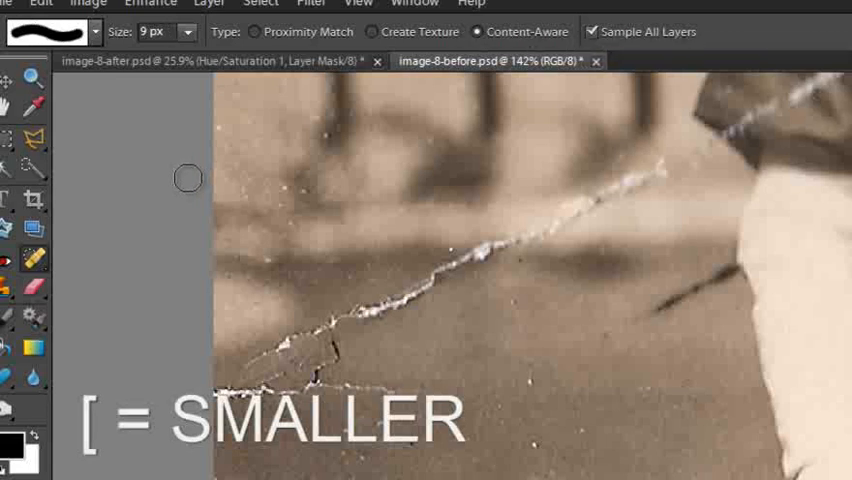
{"action": "key", "text": "]"}
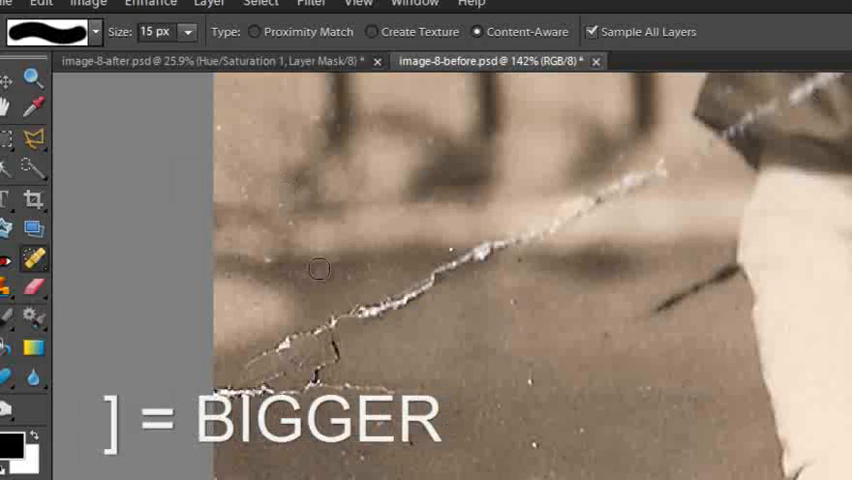
{"action": "mouse_move", "coordinate": [290, 222]}
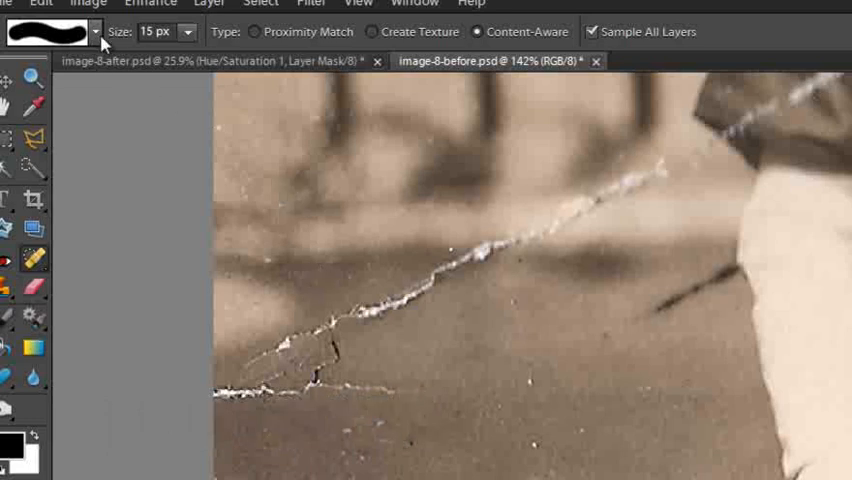
- Choose a different 17-pixel brush tip from the brush preset picker
{"action": "left_click", "coordinate": [96, 32]}
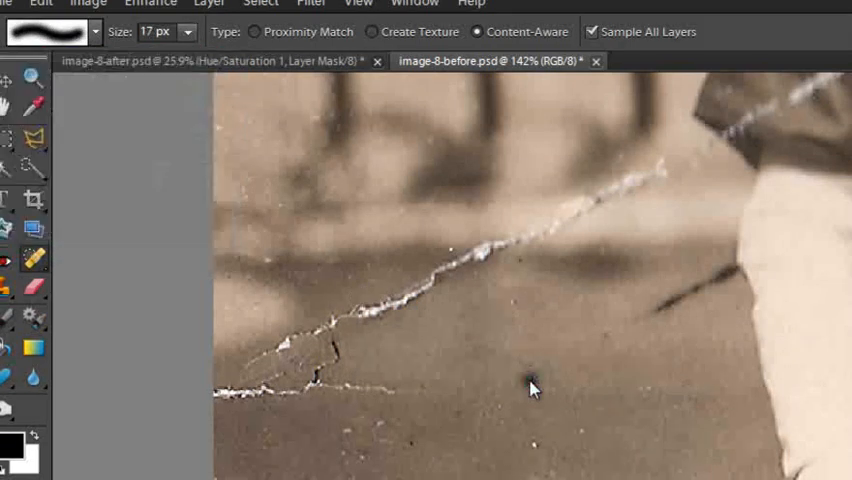
{"action": "mouse_move", "coordinate": [516, 332]}
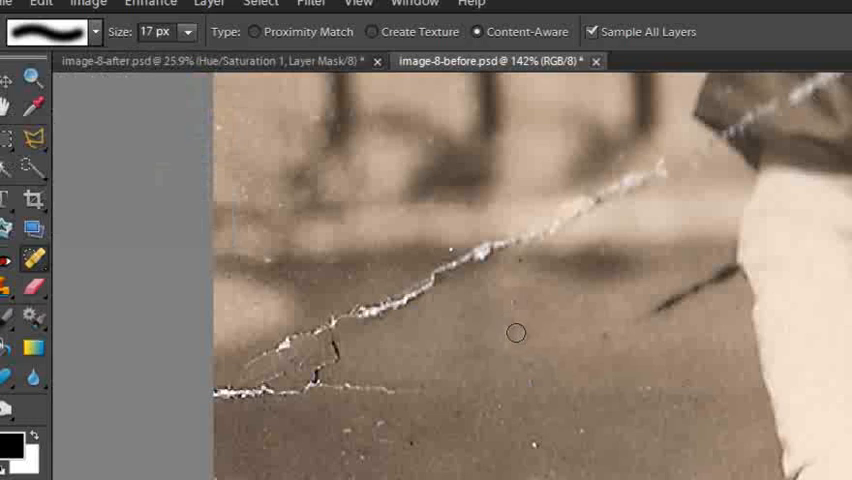
{"action": "mouse_move", "coordinate": [596, 422]}
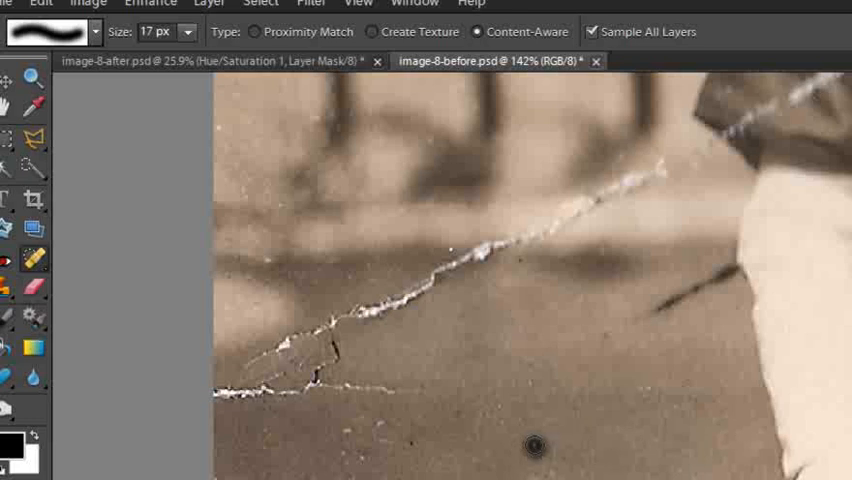
{"action": "mouse_move", "coordinate": [648, 392]}
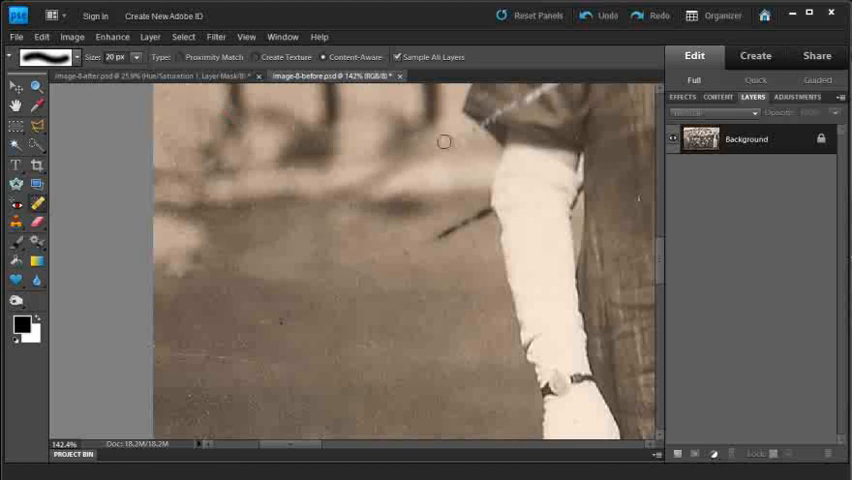
{"action": "mouse_move", "coordinate": [396, 362]}
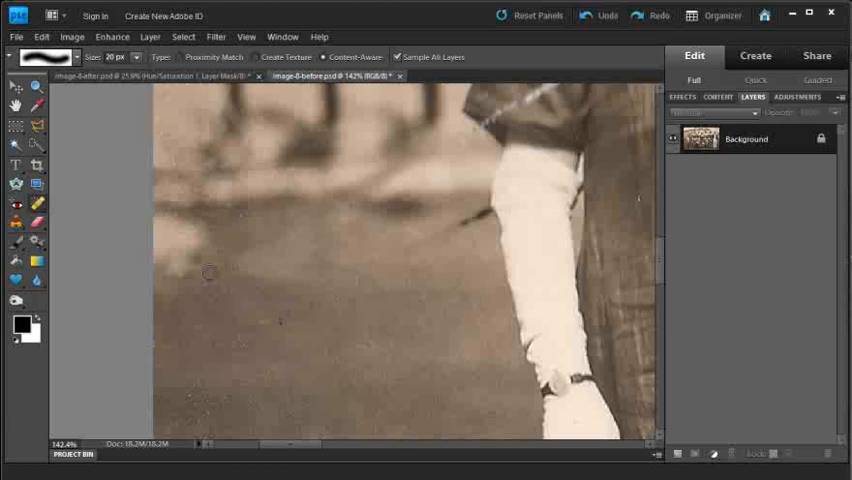
{"action": "mouse_move", "coordinate": [186, 170]}
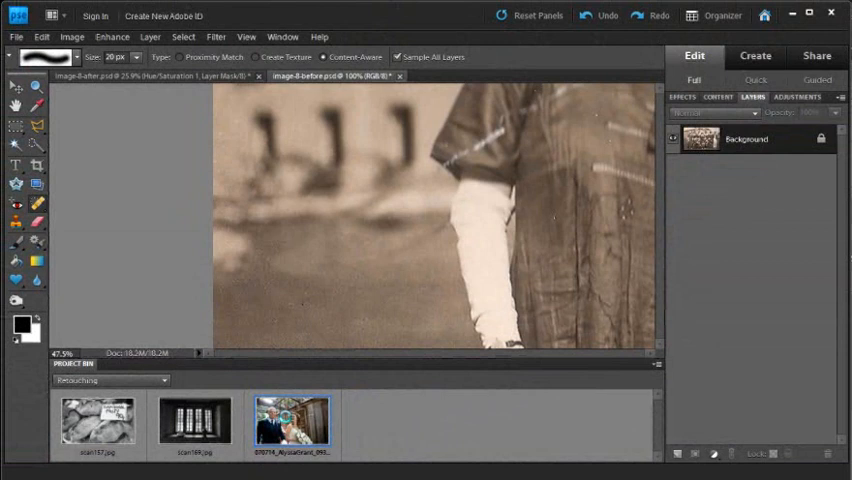
- Make the wedding photo the active document from the Project Bin
{"action": "double_click", "coordinate": [292, 420]}
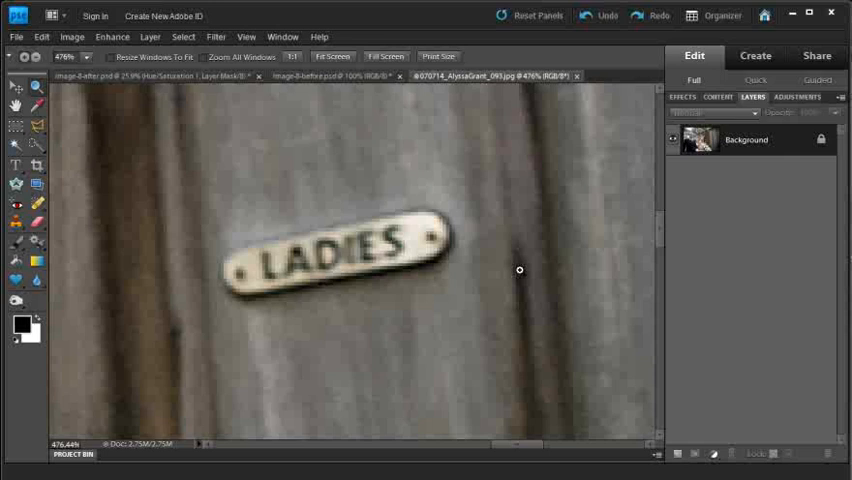
{"action": "mouse_move", "coordinate": [508, 302]}
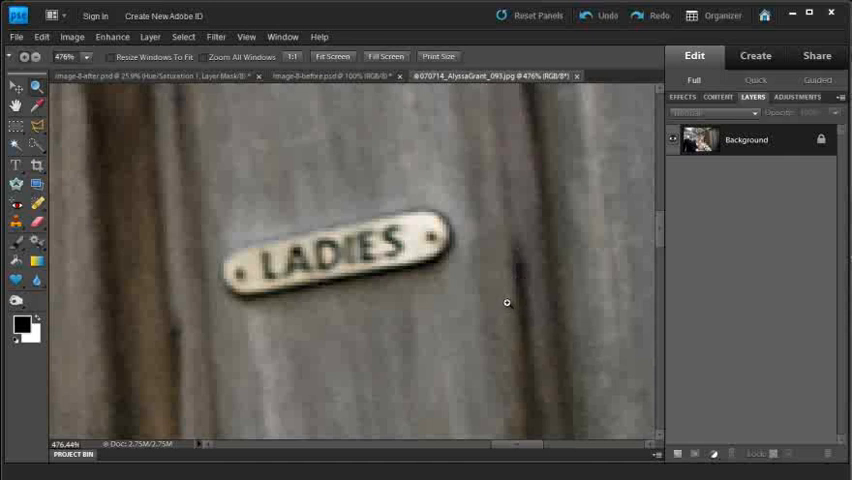
{"action": "mouse_move", "coordinate": [488, 300]}
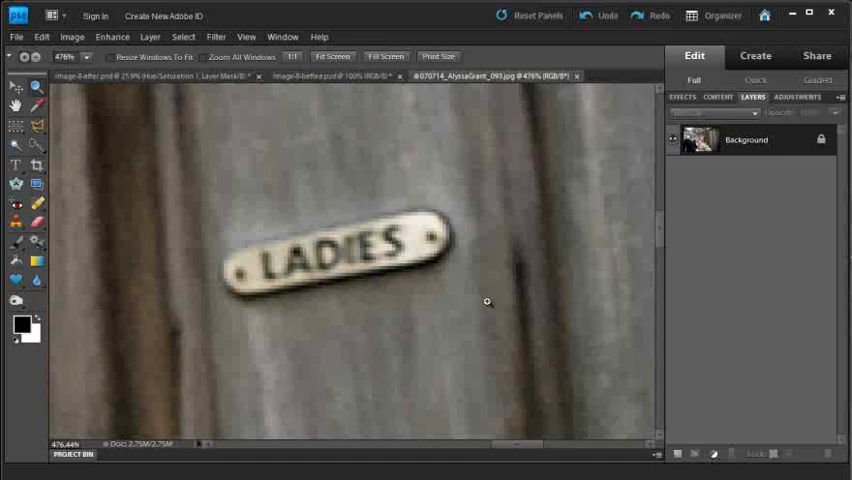